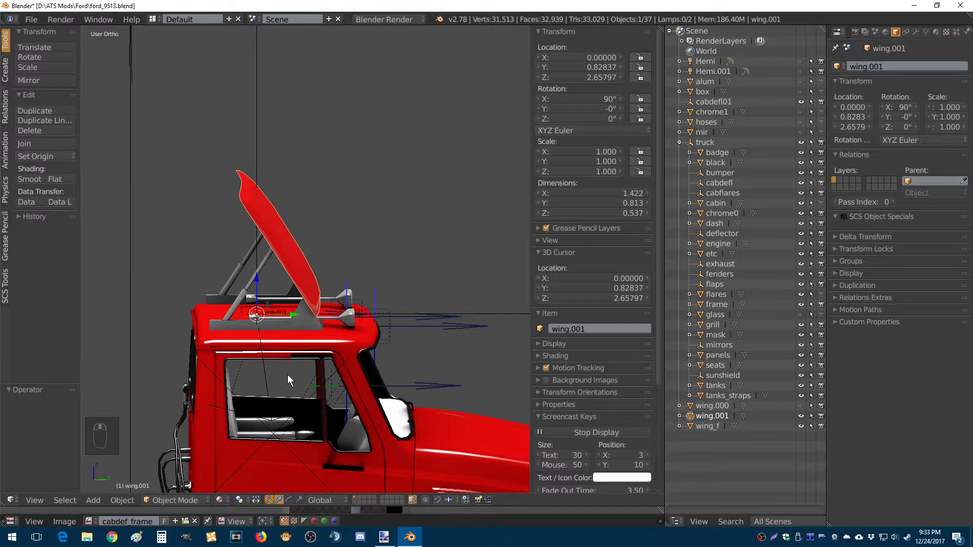
mouse_move(274, 383)
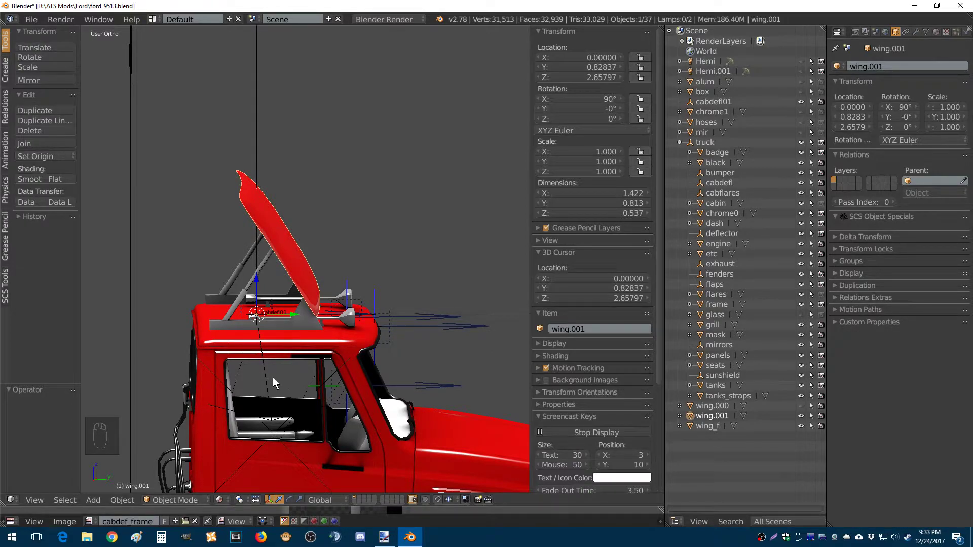
mouse_move(396, 394)
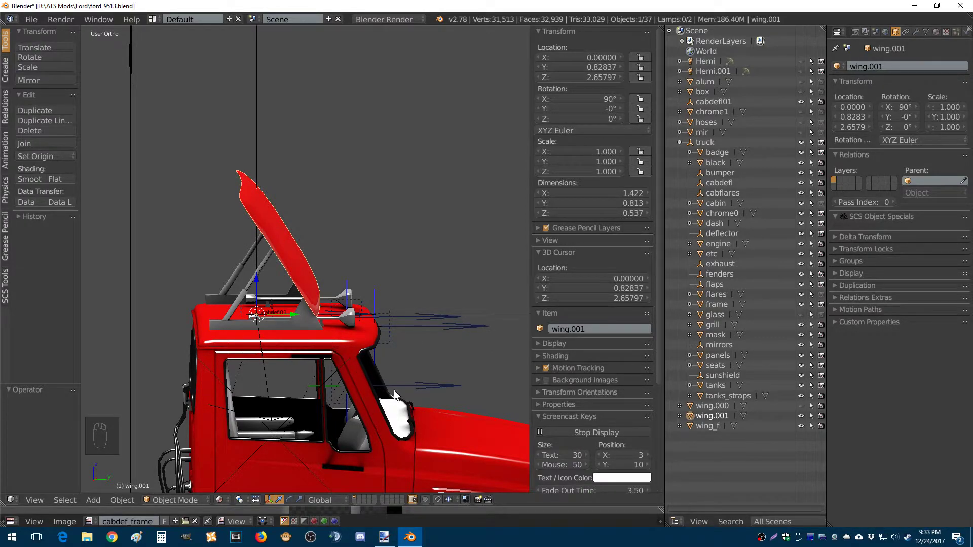
mouse_move(420, 389)
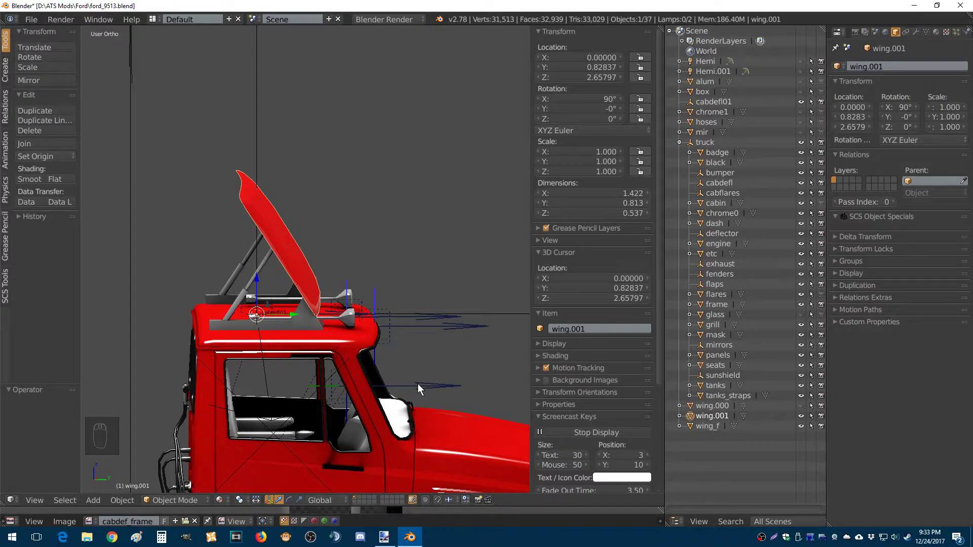
mouse_move(474, 304)
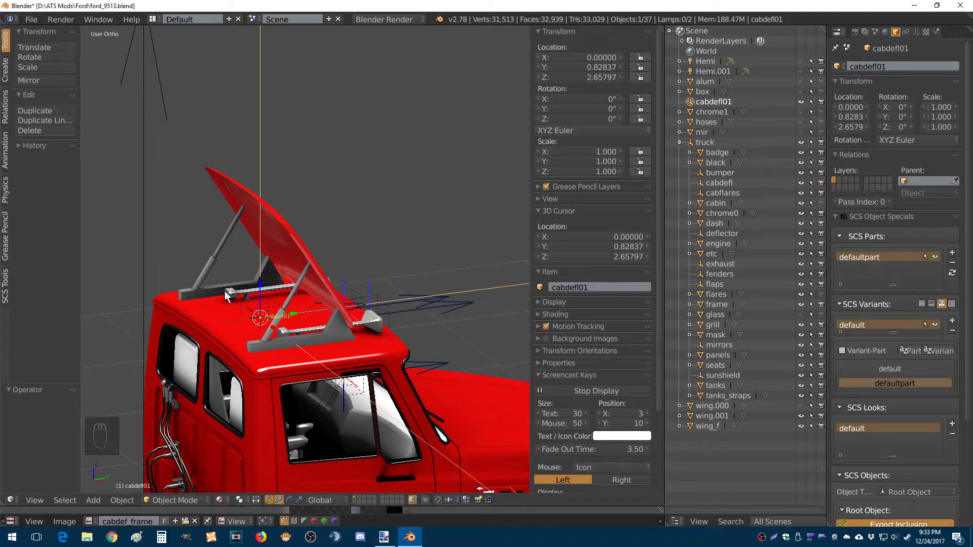
mouse_move(666, 378)
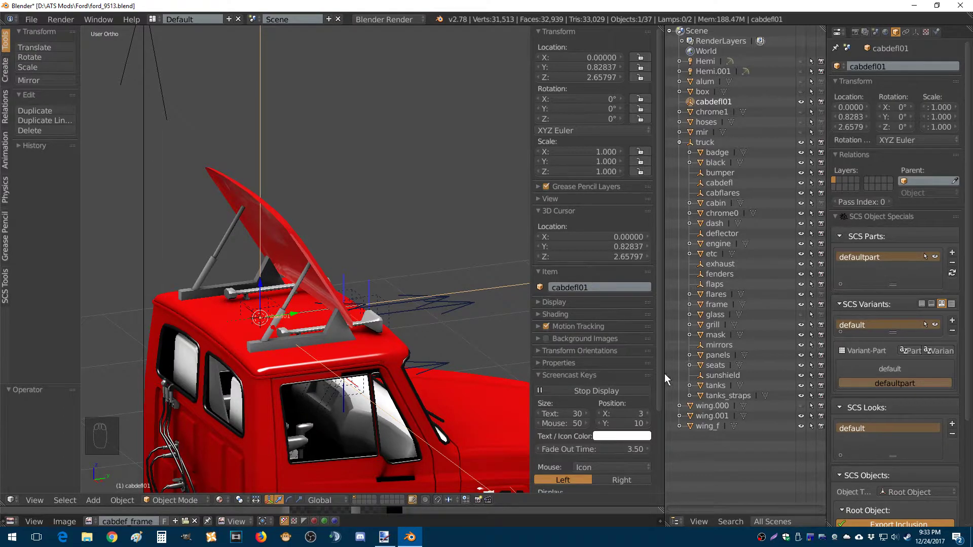
Snap the 3D cursor to the cabdefl01 root object with Shift+S, Cursor to Selected.
key(shift+s)
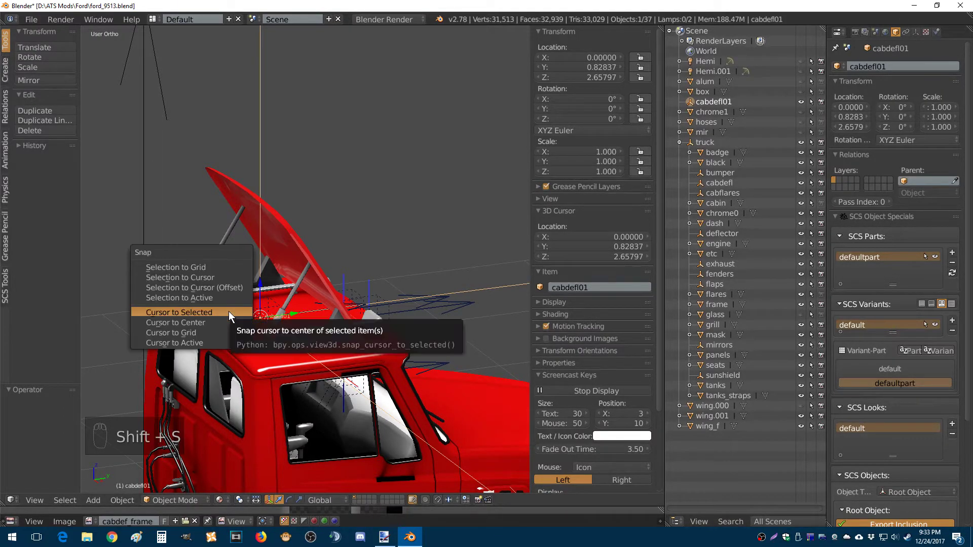
click(178, 312)
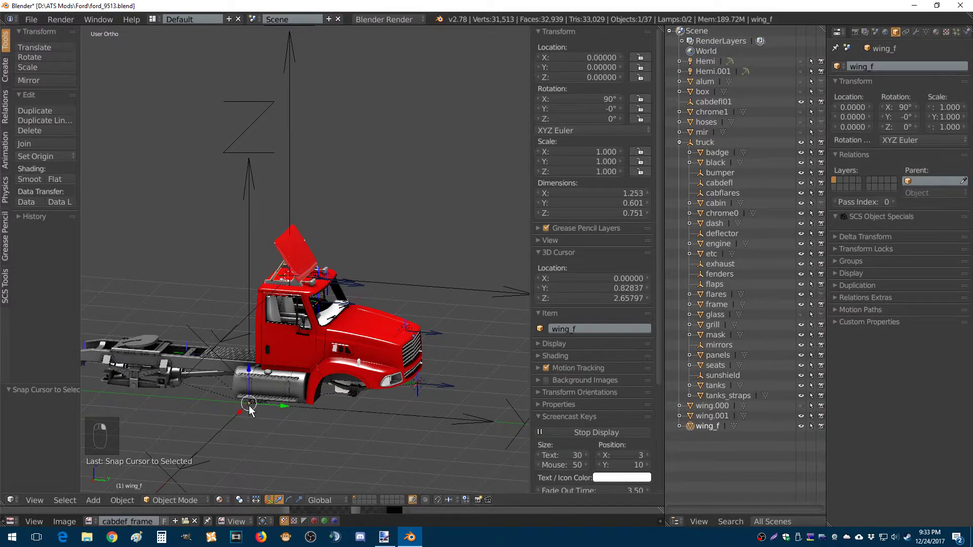
mouse_move(236, 418)
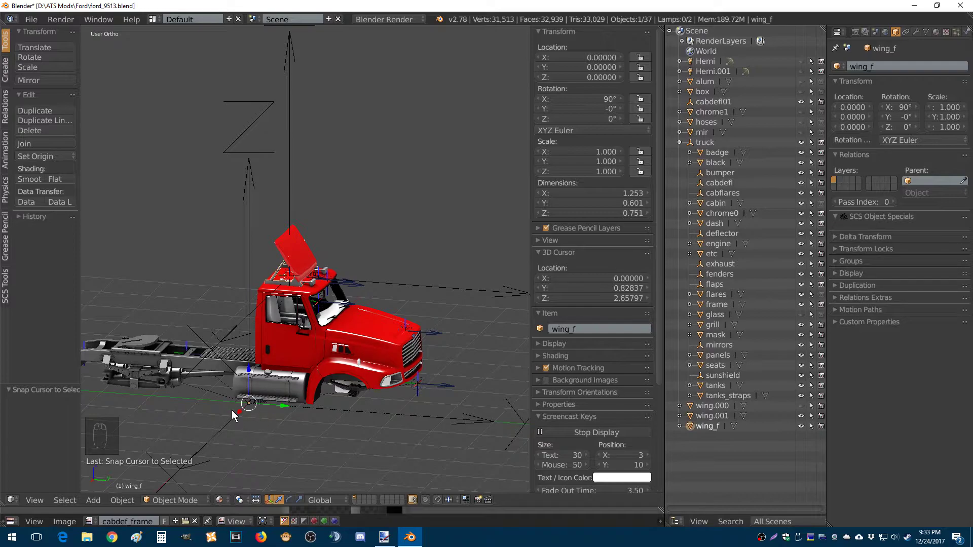
mouse_move(287, 428)
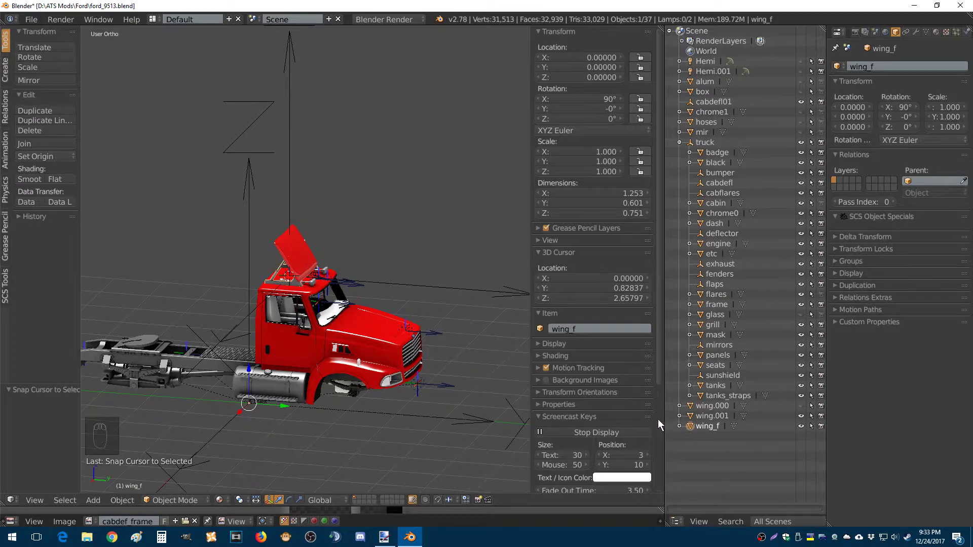
click(931, 180)
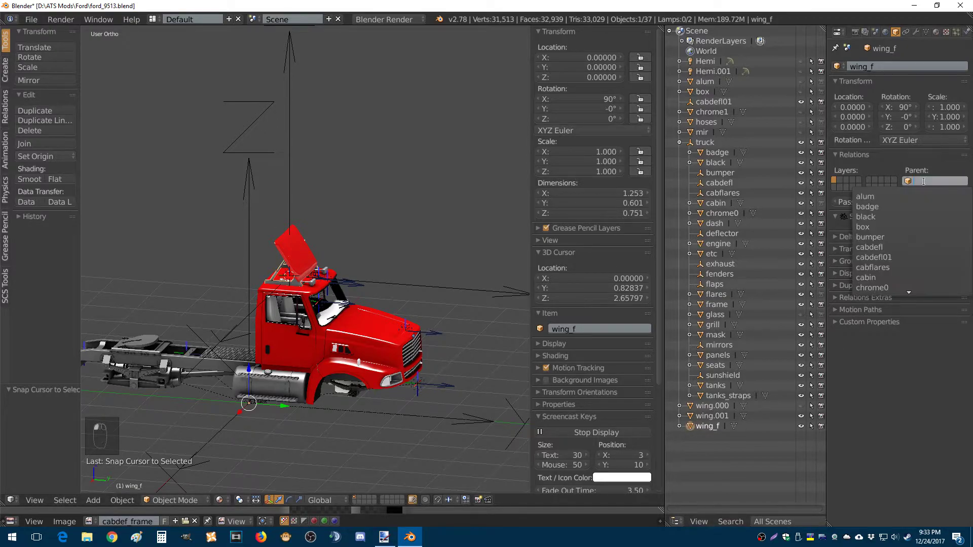
mouse_move(873, 256)
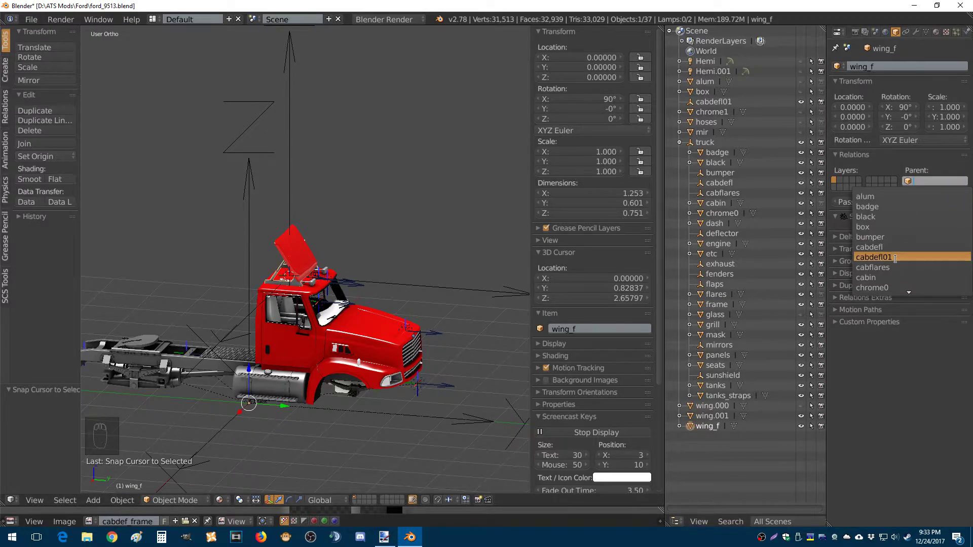
click(874, 256)
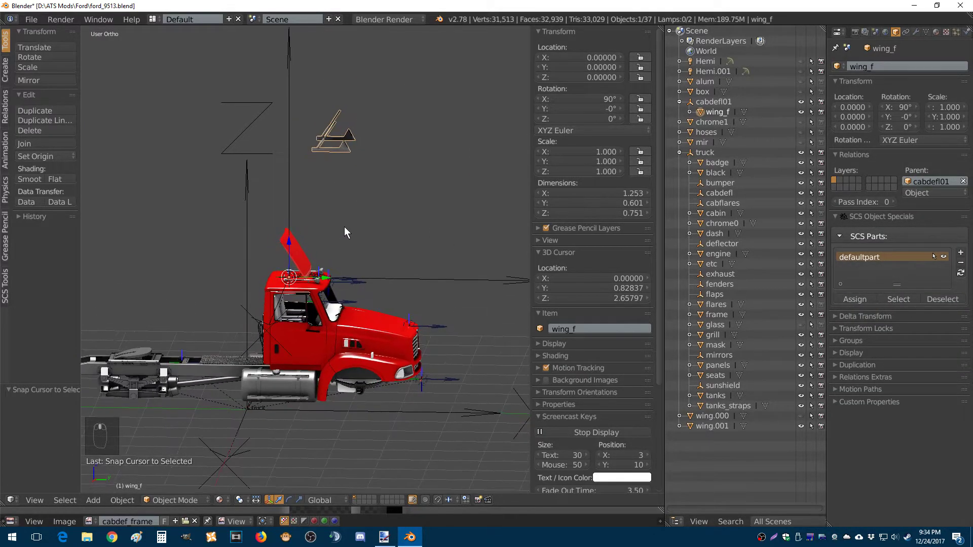
mouse_move(251, 411)
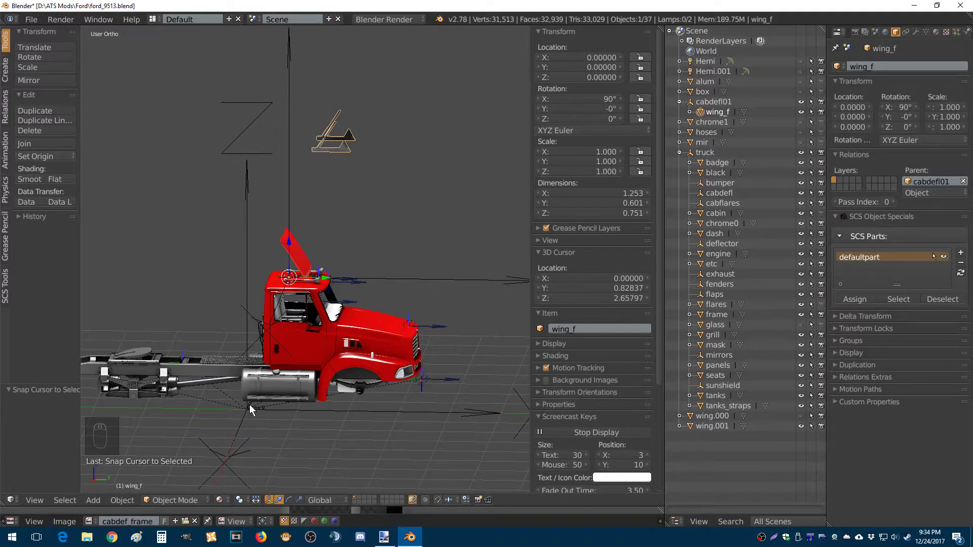
mouse_move(250, 386)
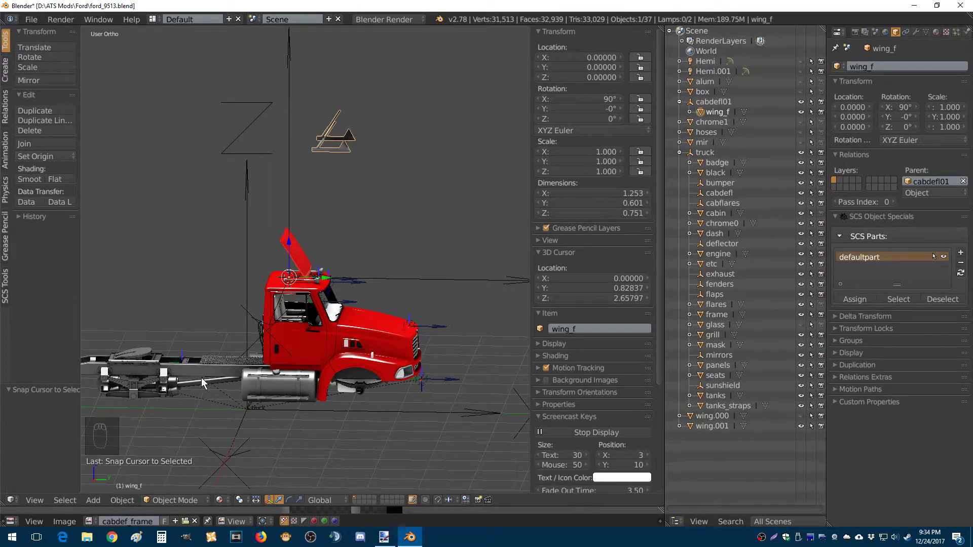
key(Ctrl+Z)
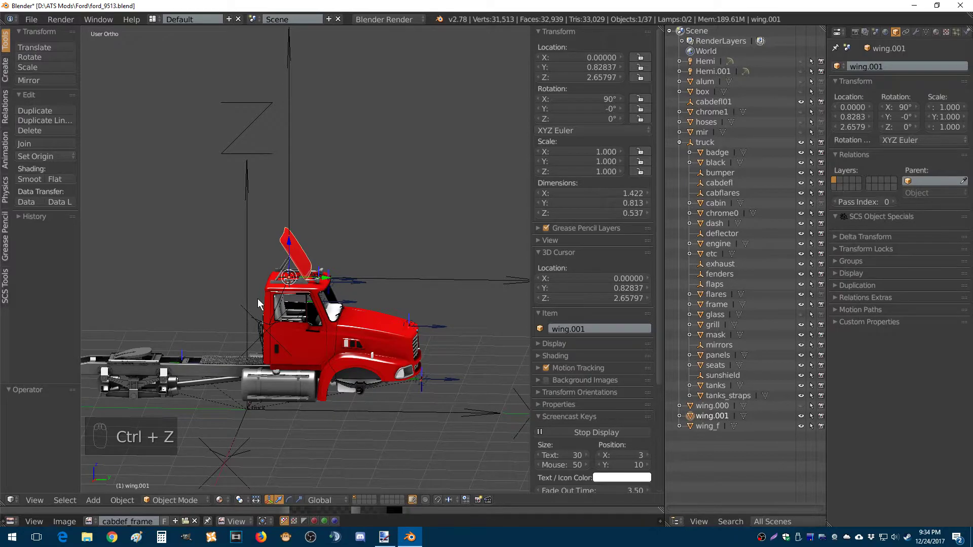
mouse_move(525, 411)
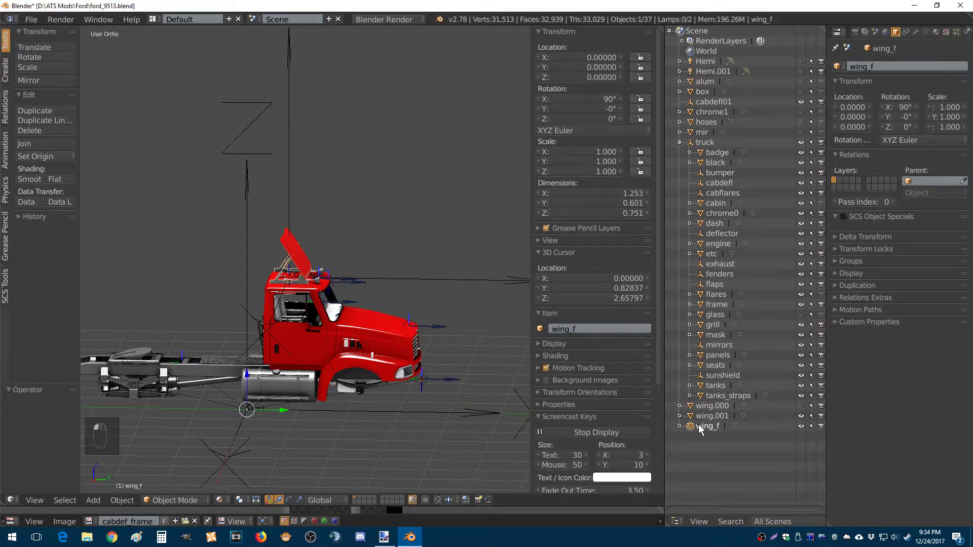
mouse_move(594, 418)
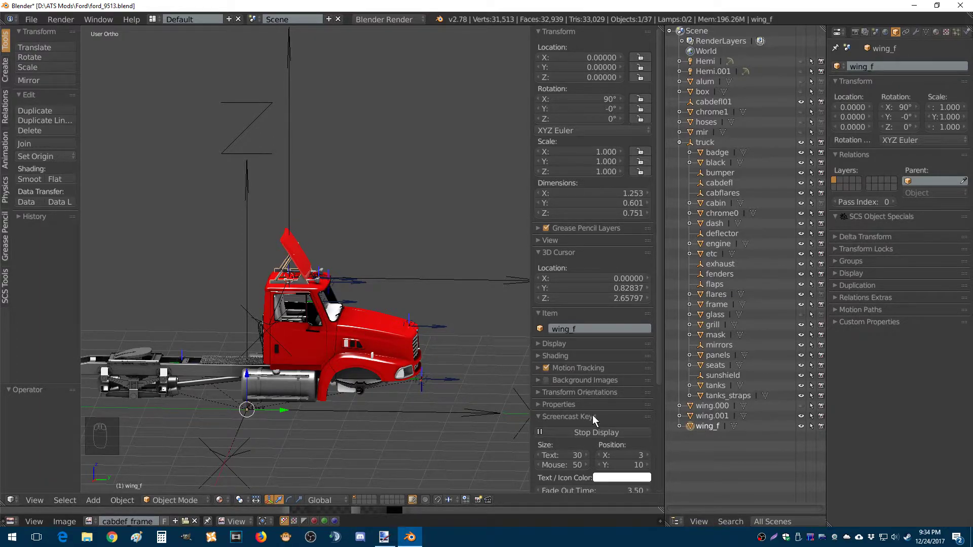
mouse_move(61, 74)
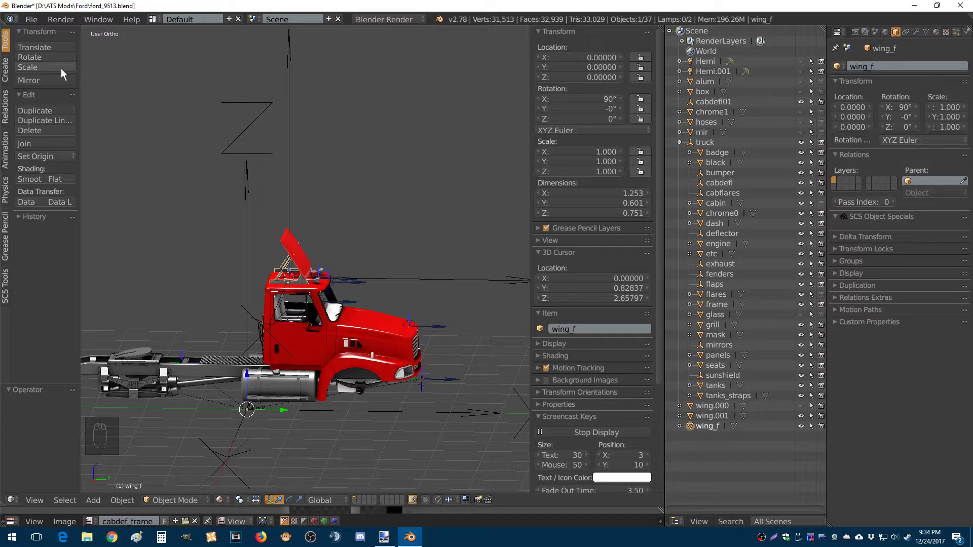
mouse_move(46, 159)
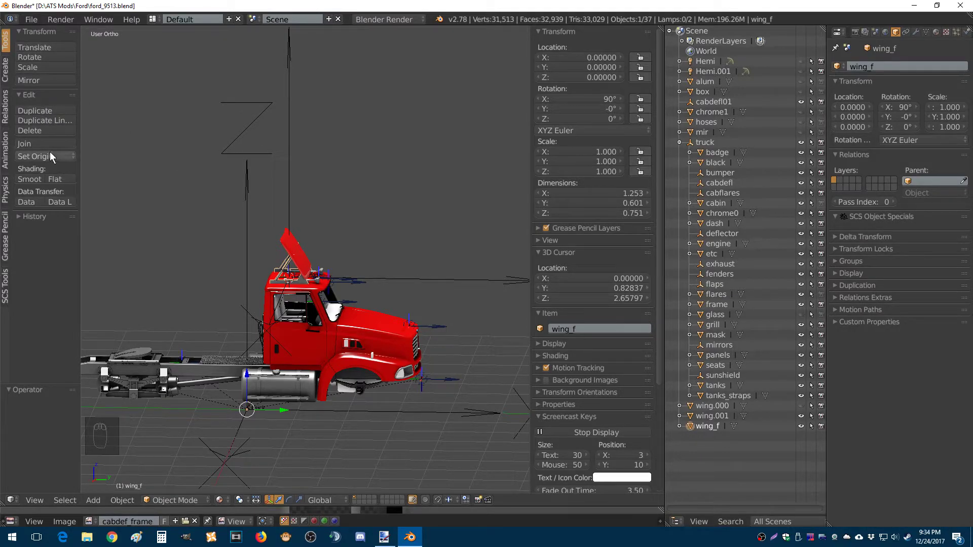
mouse_move(49, 160)
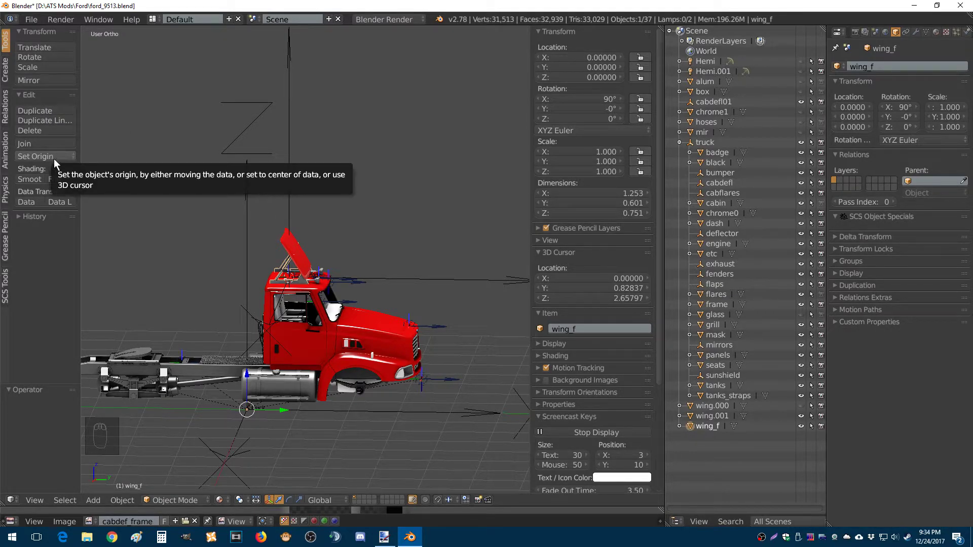
mouse_move(642, 397)
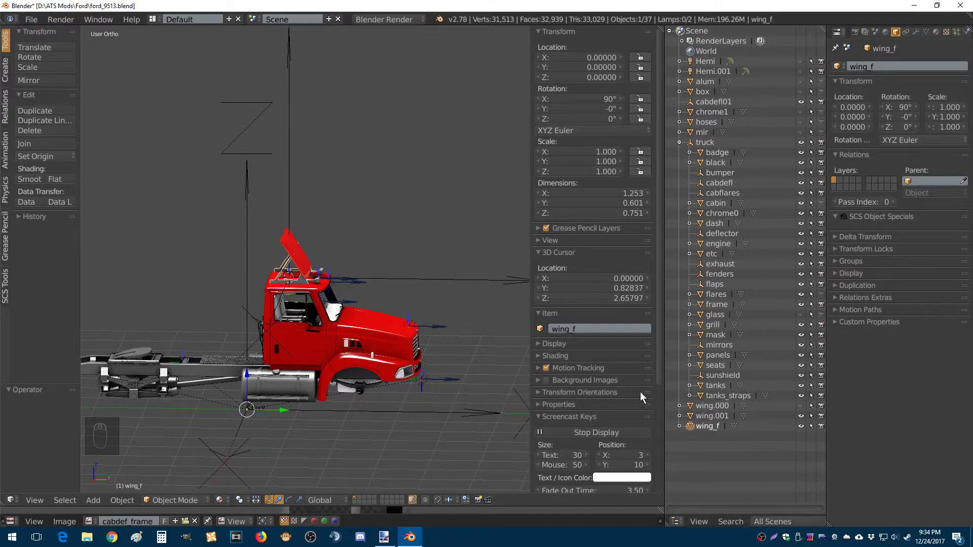
mouse_move(709, 437)
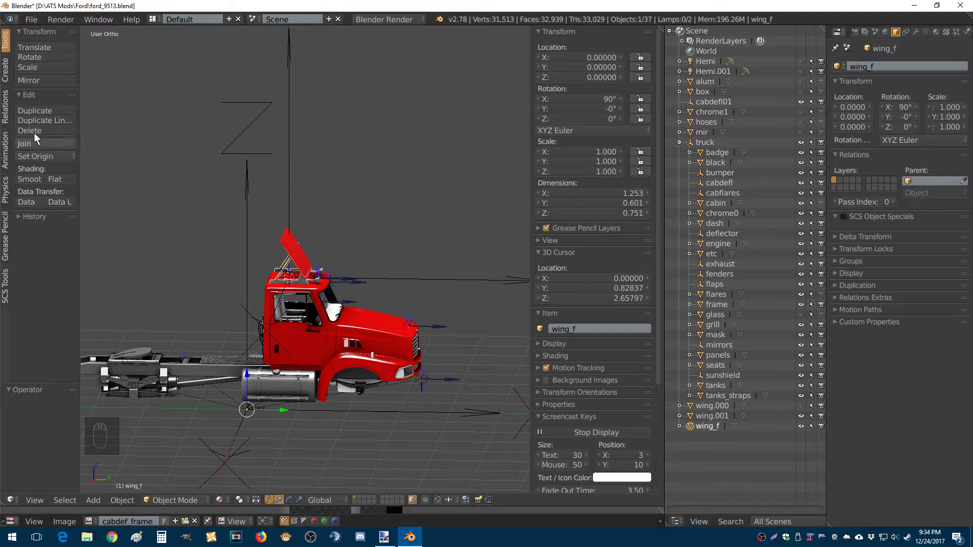
mouse_move(31, 158)
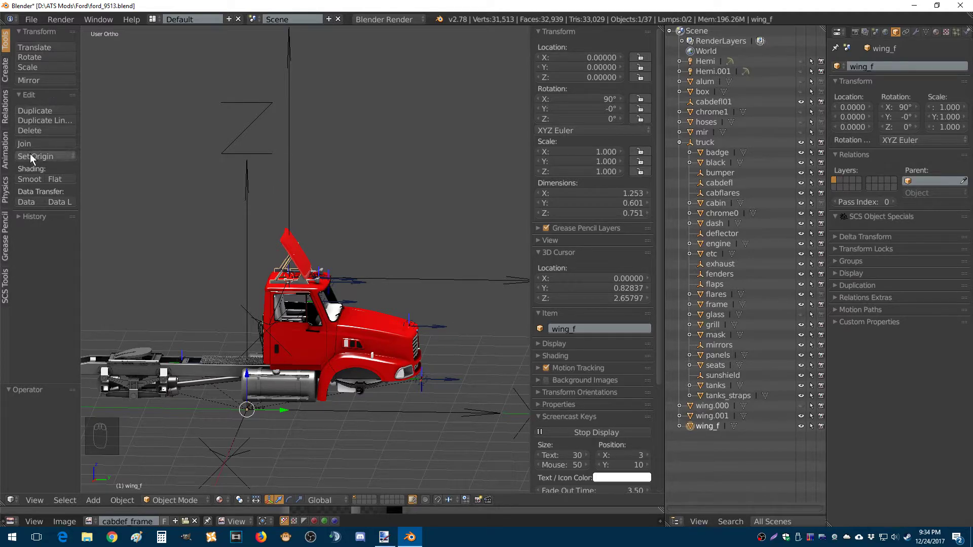
Set wing_f's origin to the 3D cursor, undoing and reapplying it once.
click(35, 156)
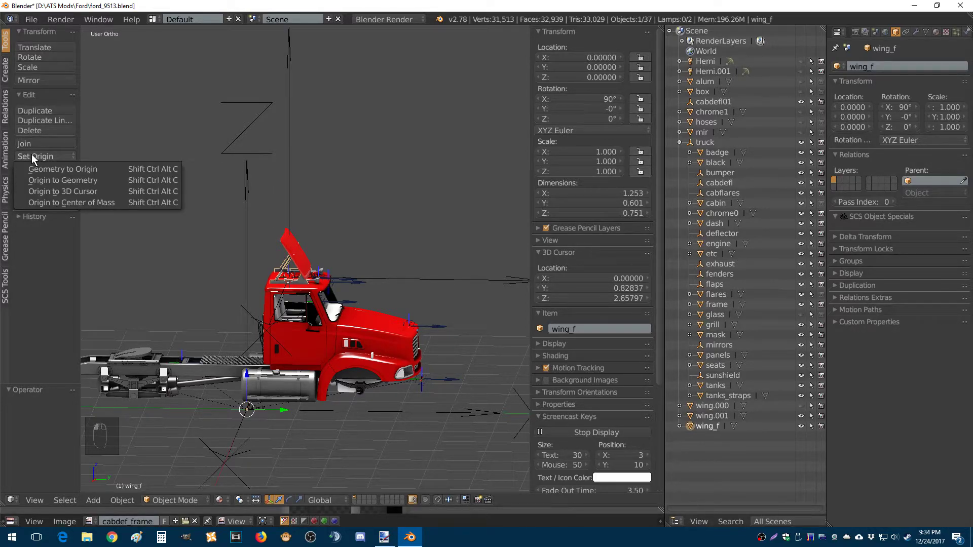
click(63, 191)
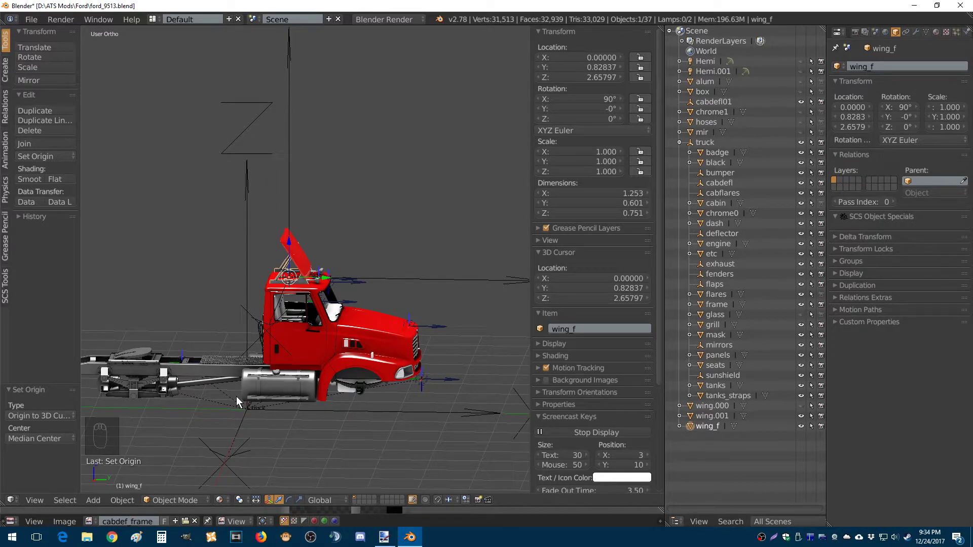
key(ctrl+z)
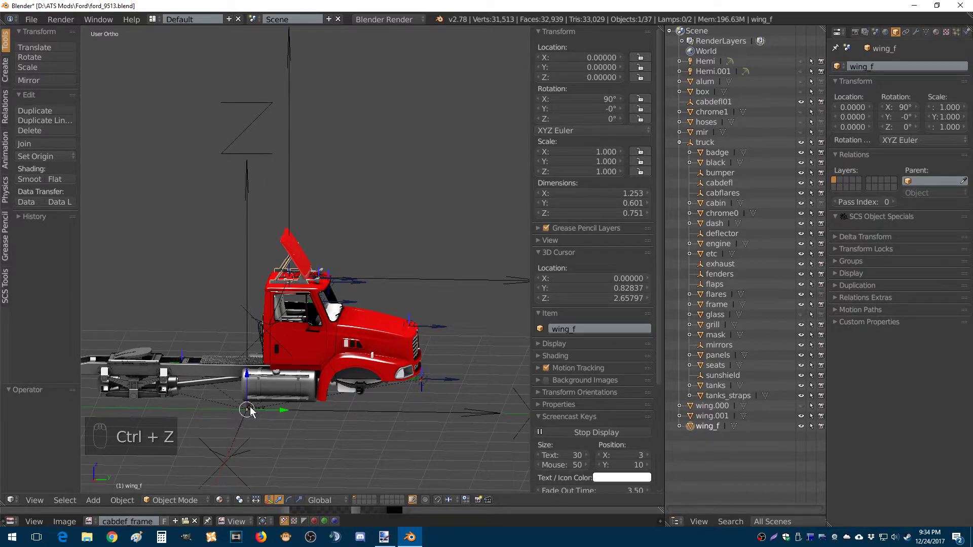
click(35, 156)
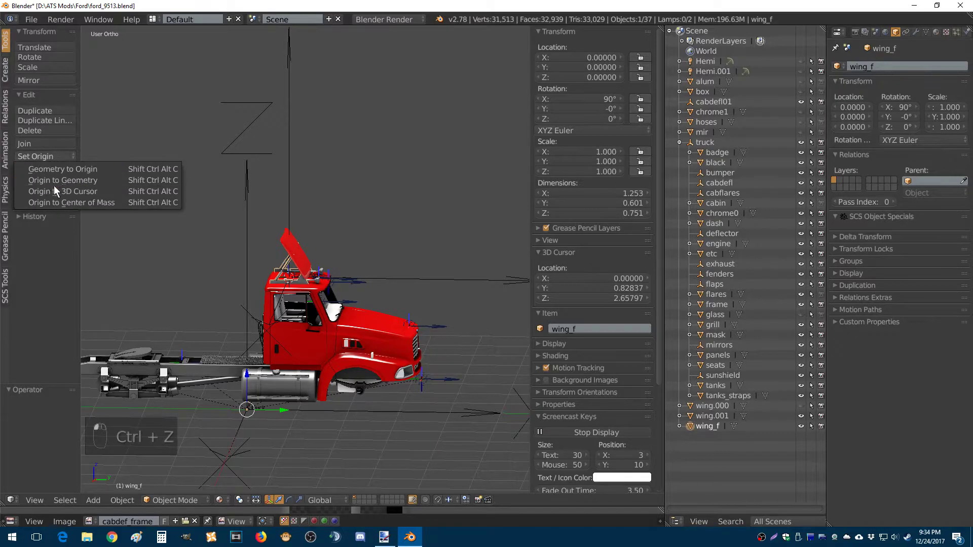
click(62, 191)
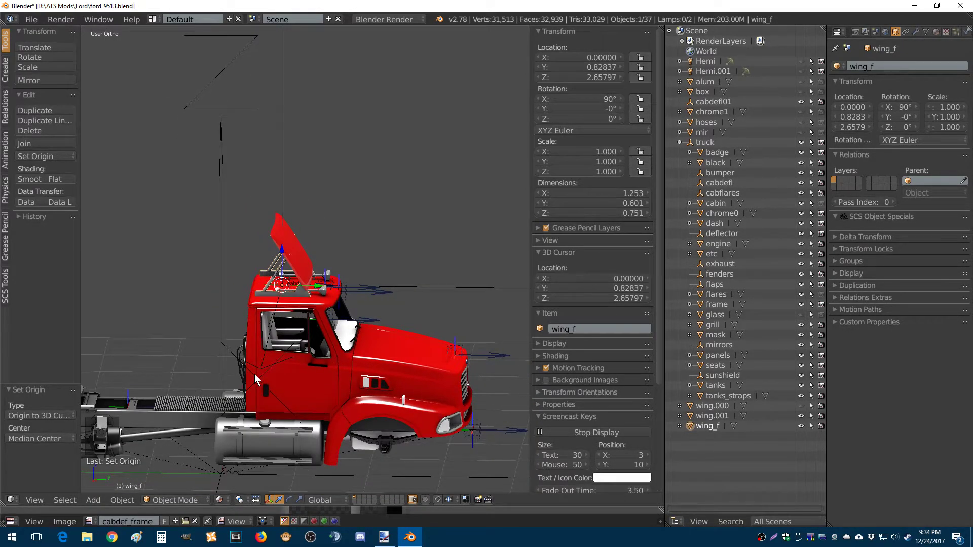
mouse_move(300, 356)
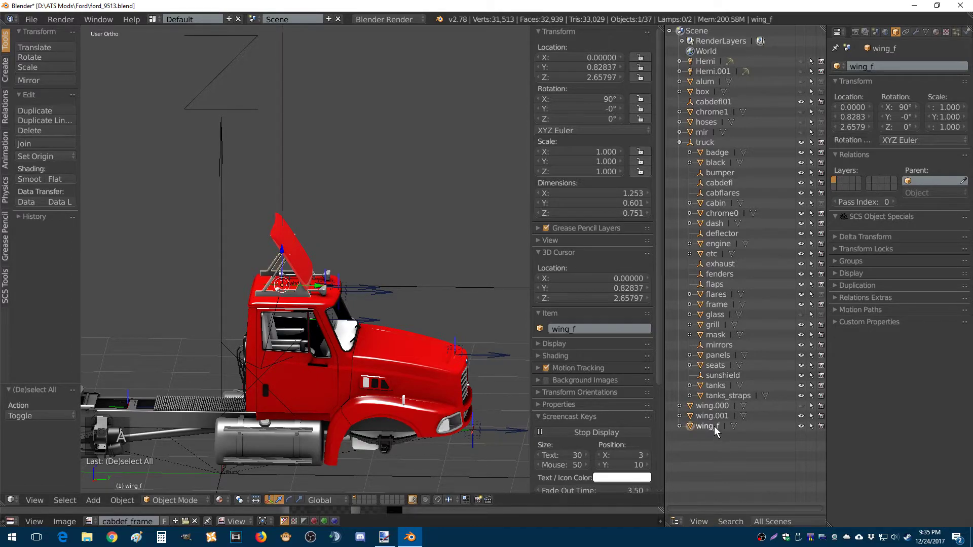
mouse_move(693, 430)
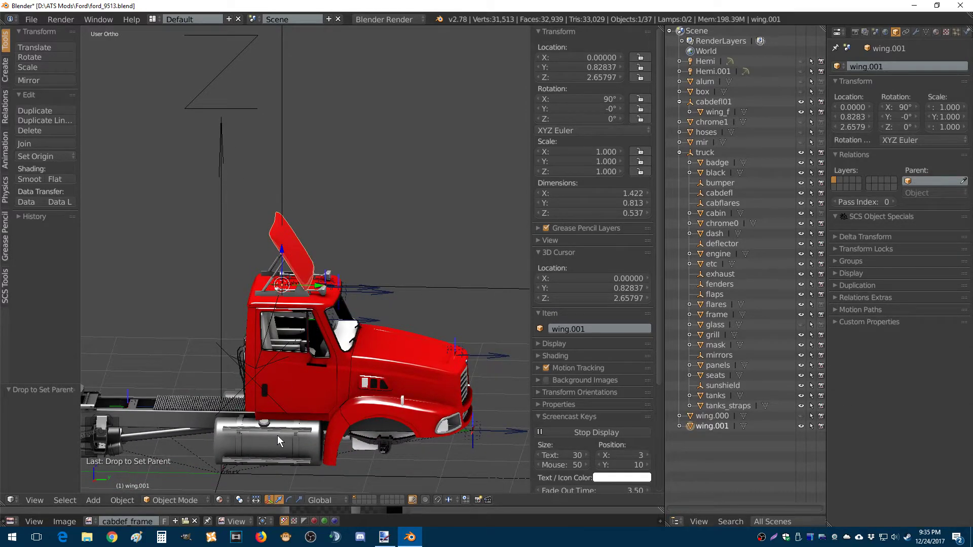
mouse_move(701, 433)
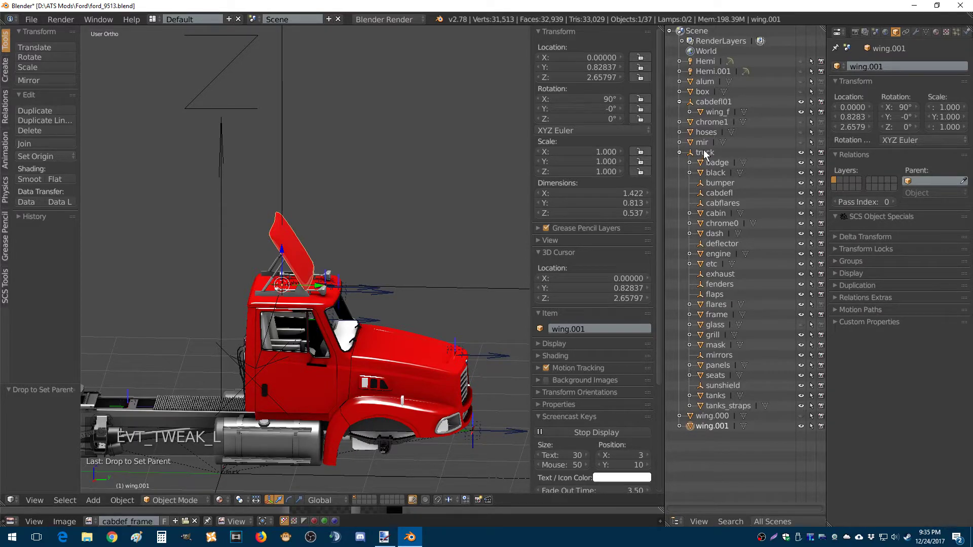
Parent wing_f and wing.001 under cabdefl01 and delete the unused wing.000.
click(705, 152)
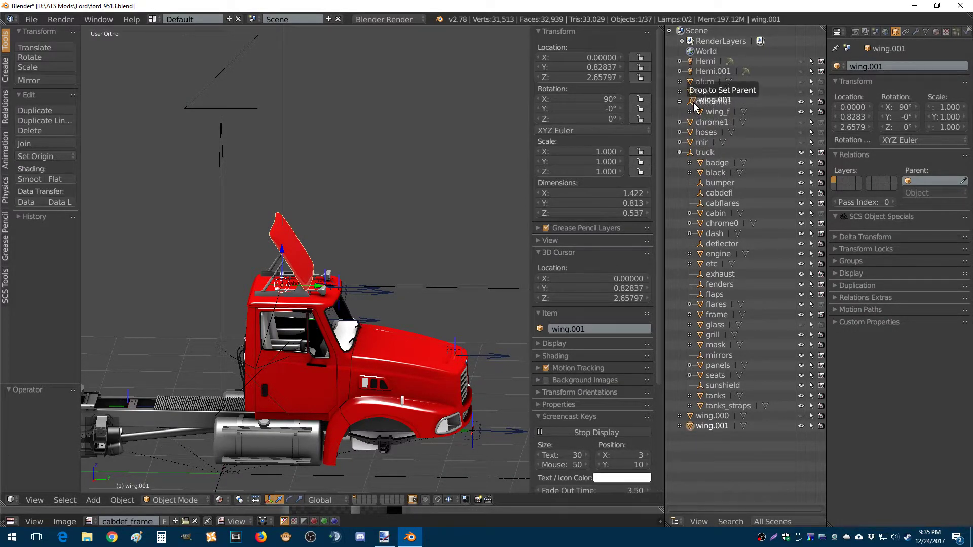
drag(715, 100, 715, 101)
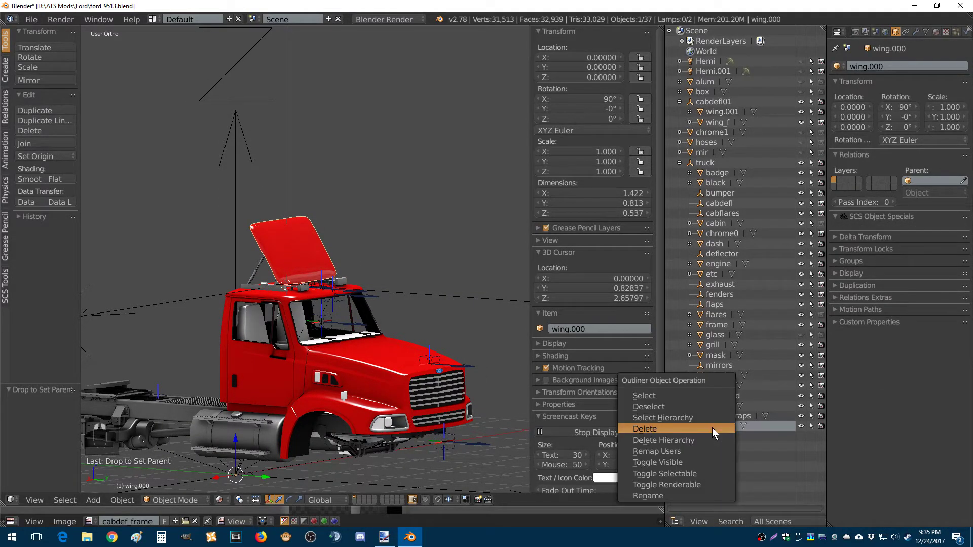
click(644, 428)
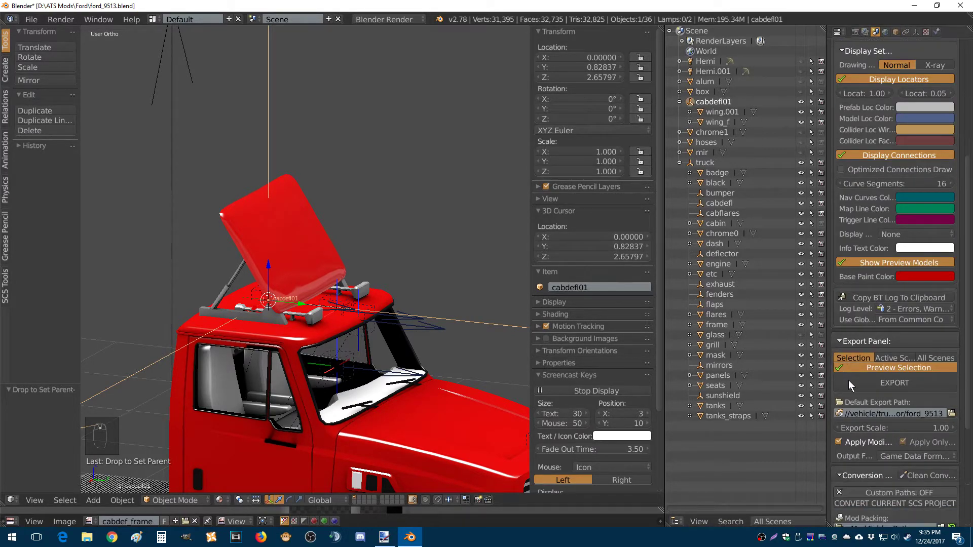
Point the SCS default export path to vehicle/truck/upgrade/cabdefl/ford_9513.
click(894, 383)
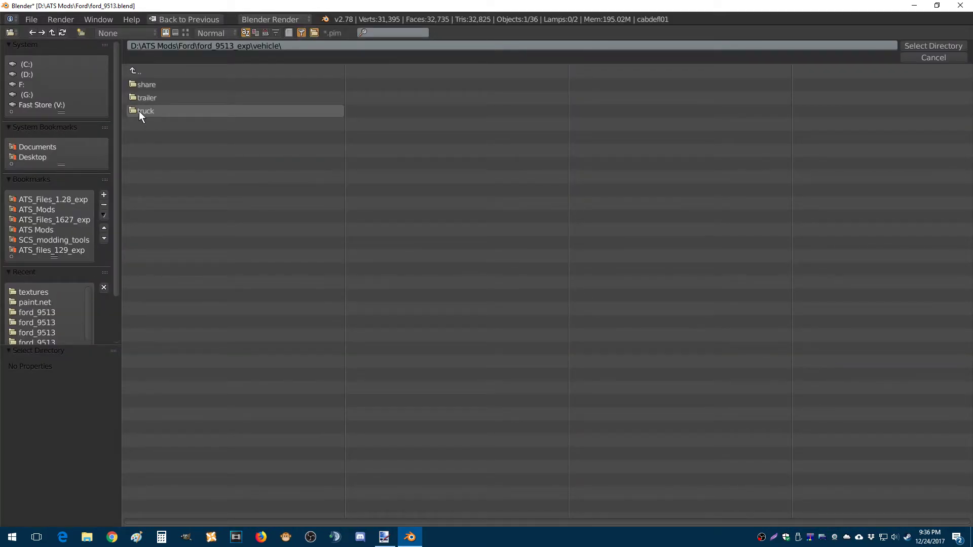
double_click(147, 110)
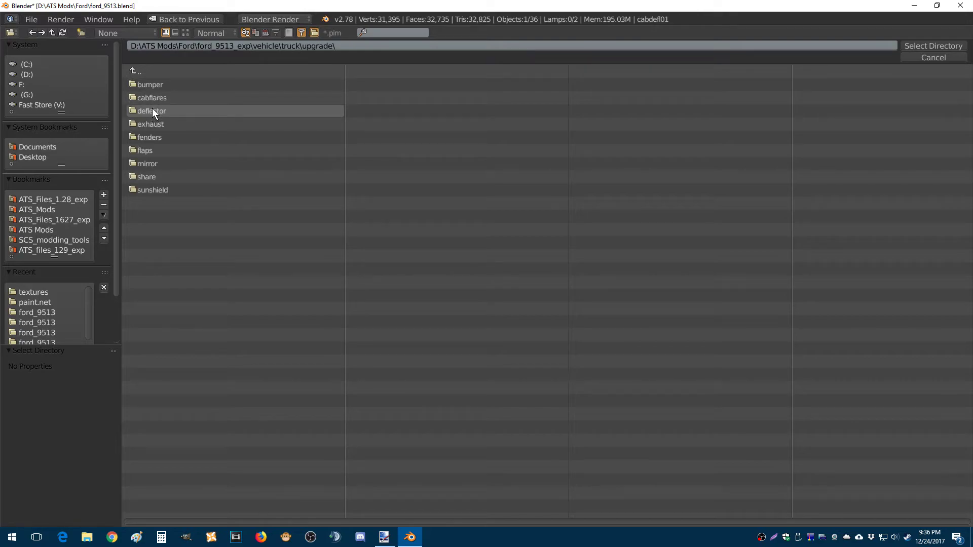
mouse_move(155, 97)
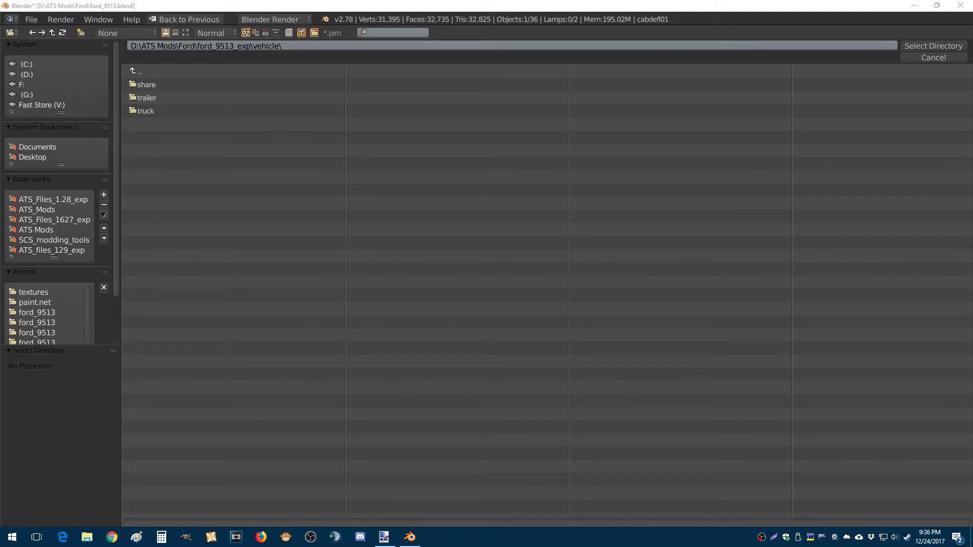
mouse_move(445, 168)
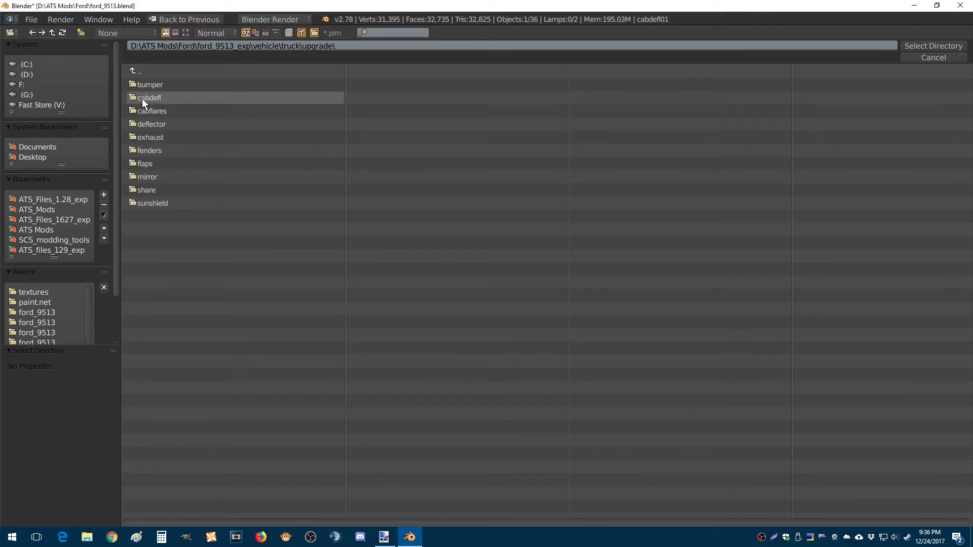
double_click(147, 97)
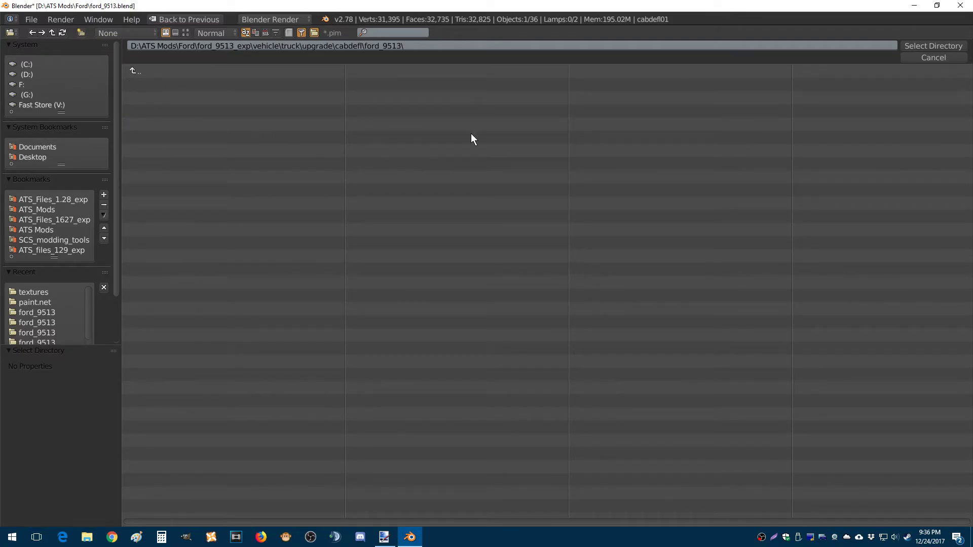
click(934, 45)
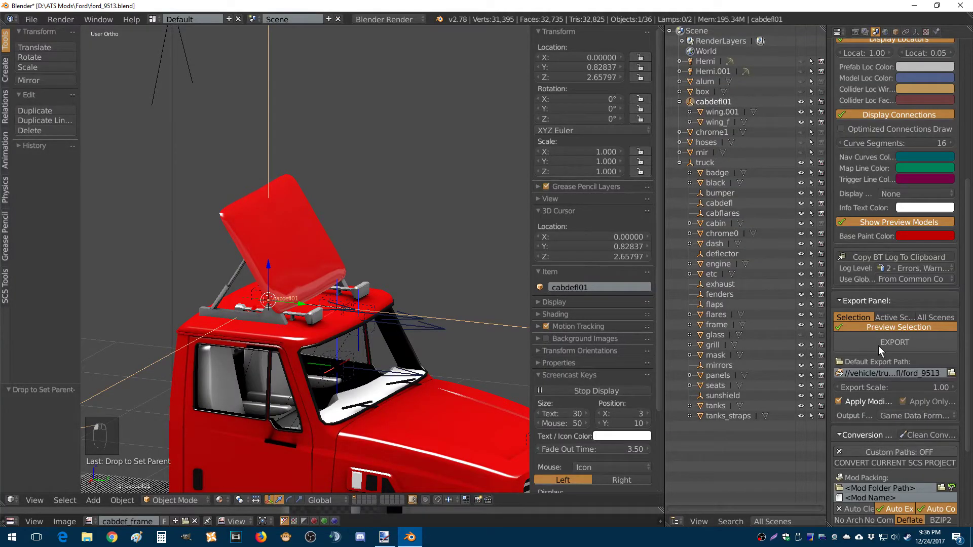
Export the cab deflector and dismiss the missing paintjob texture error summary.
click(894, 342)
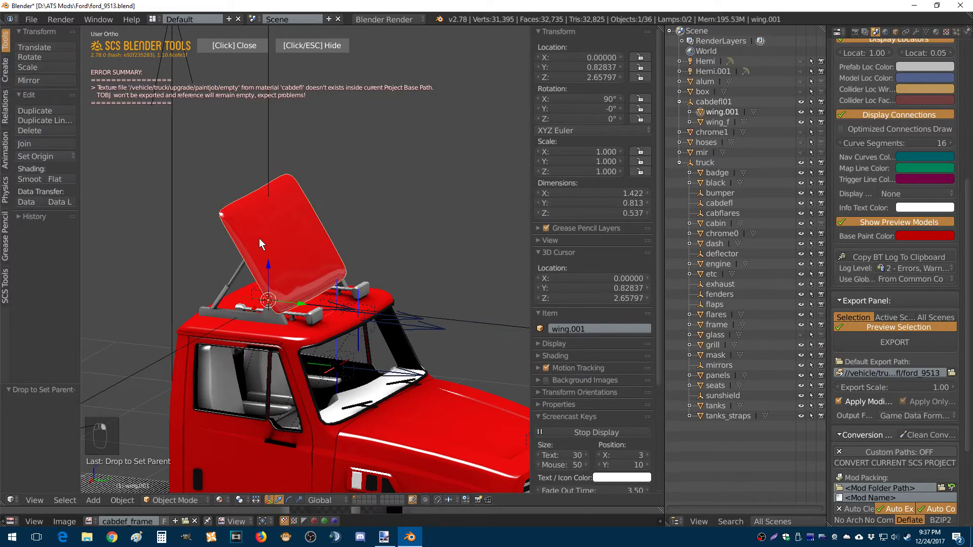
click(36, 156)
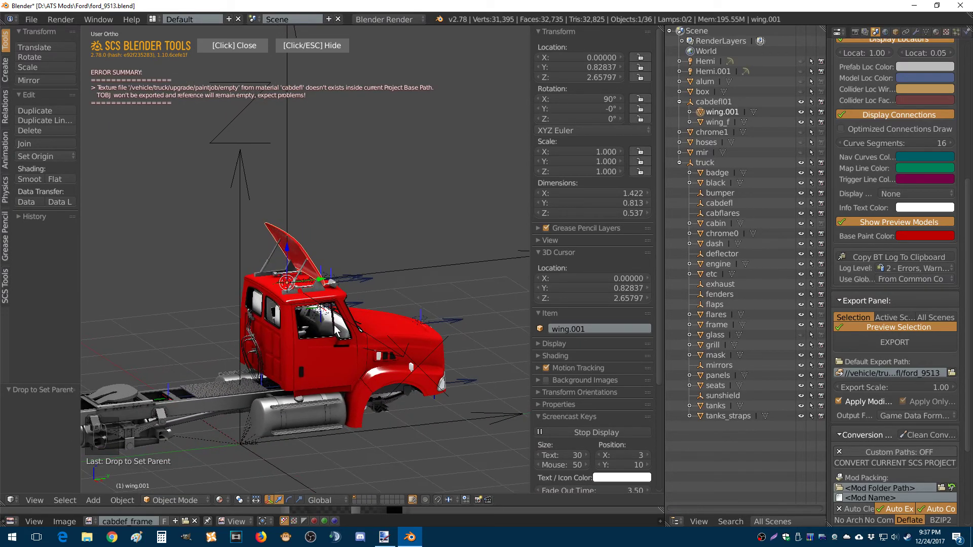
mouse_move(352, 243)
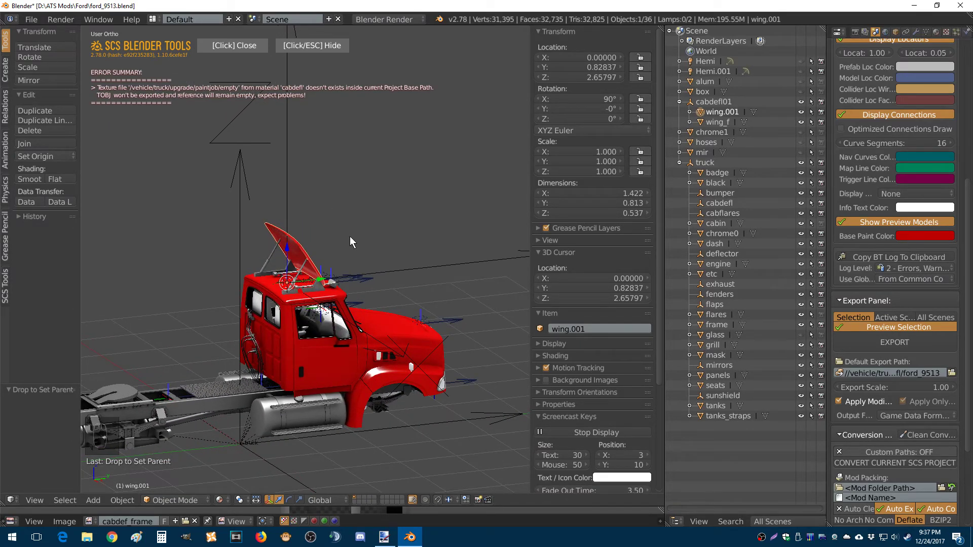
mouse_move(313, 279)
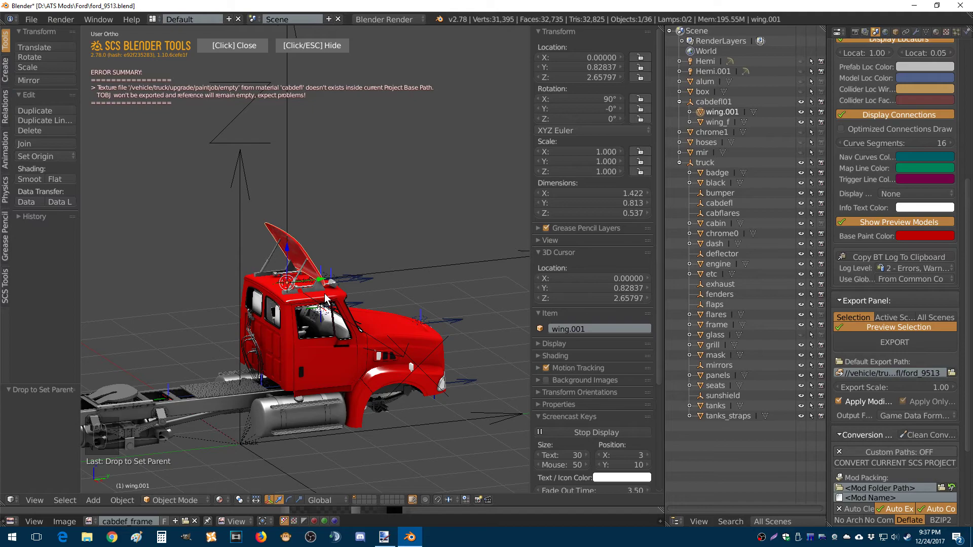
click(232, 46)
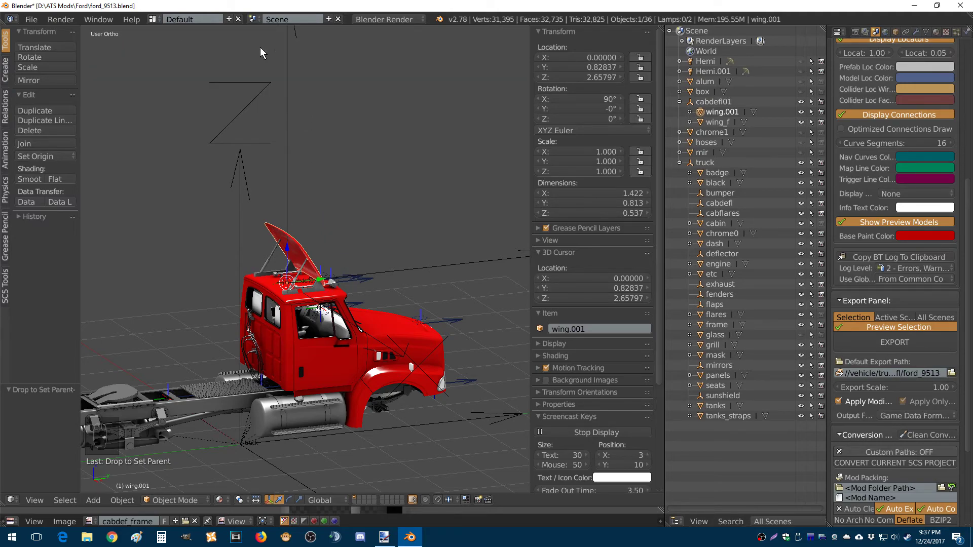
mouse_move(297, 219)
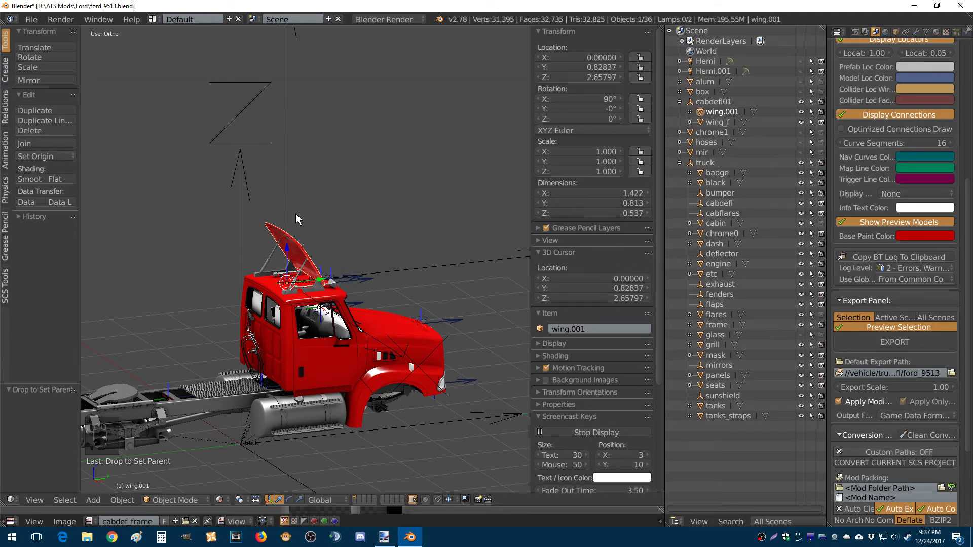